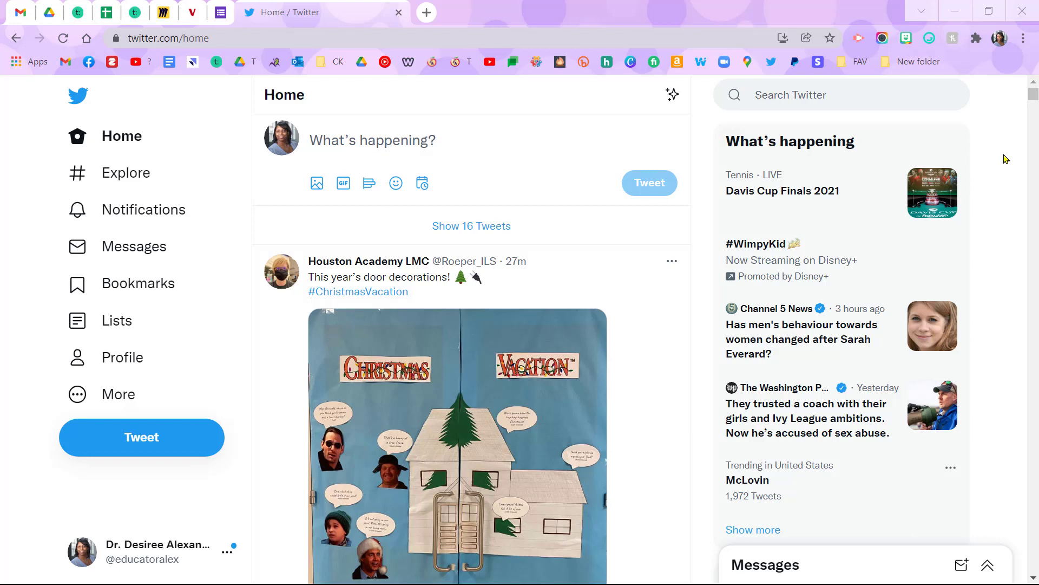
{"action": "mouse_move", "coordinate": [813, 95]}
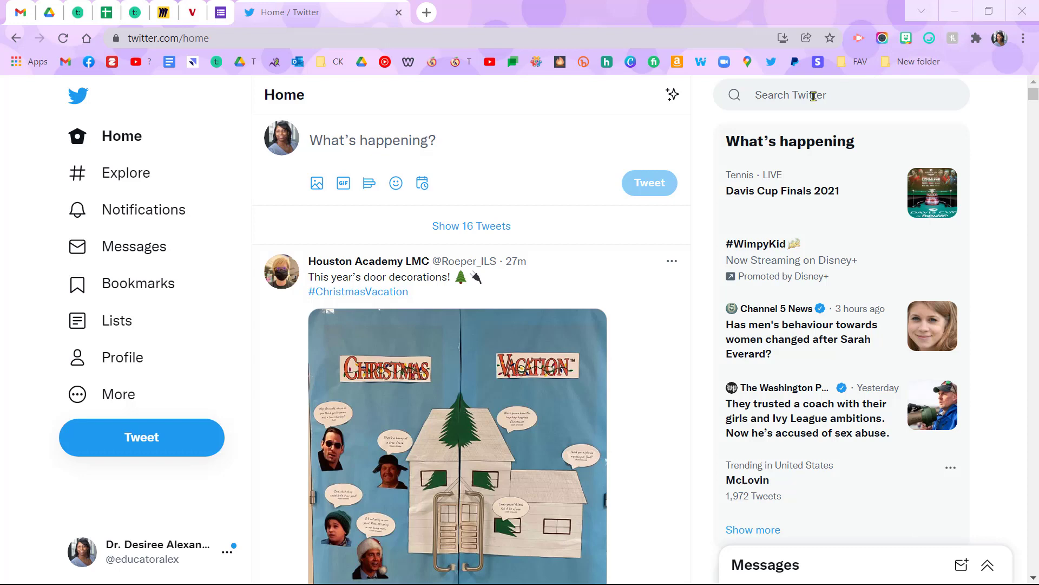
Step: Search Twitter for 'cat', then bring up the Advanced search form from the More menu
{"action": "left_click", "coordinate": [815, 94]}
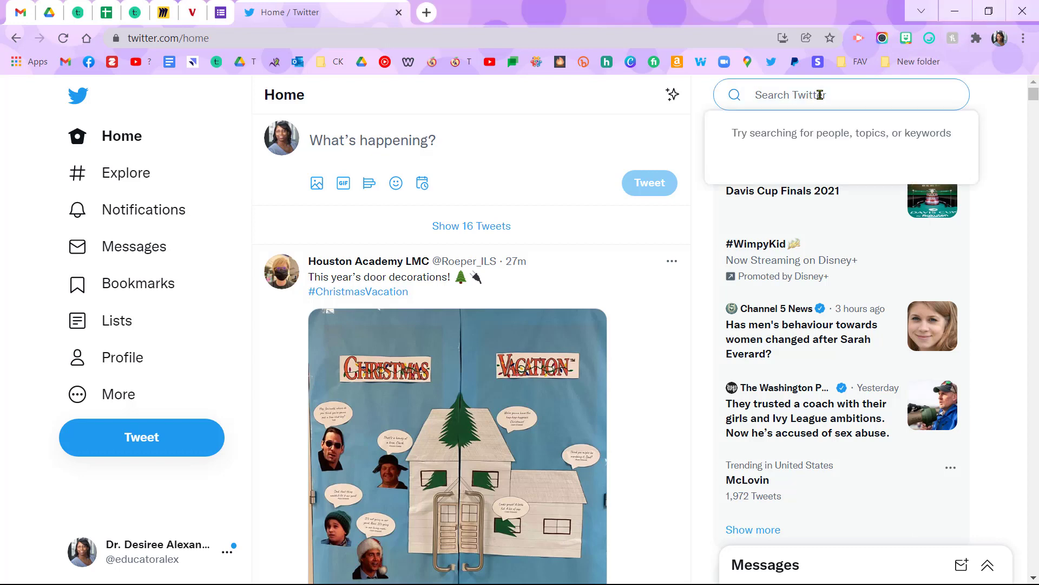
{"action": "type", "text": "cat"}
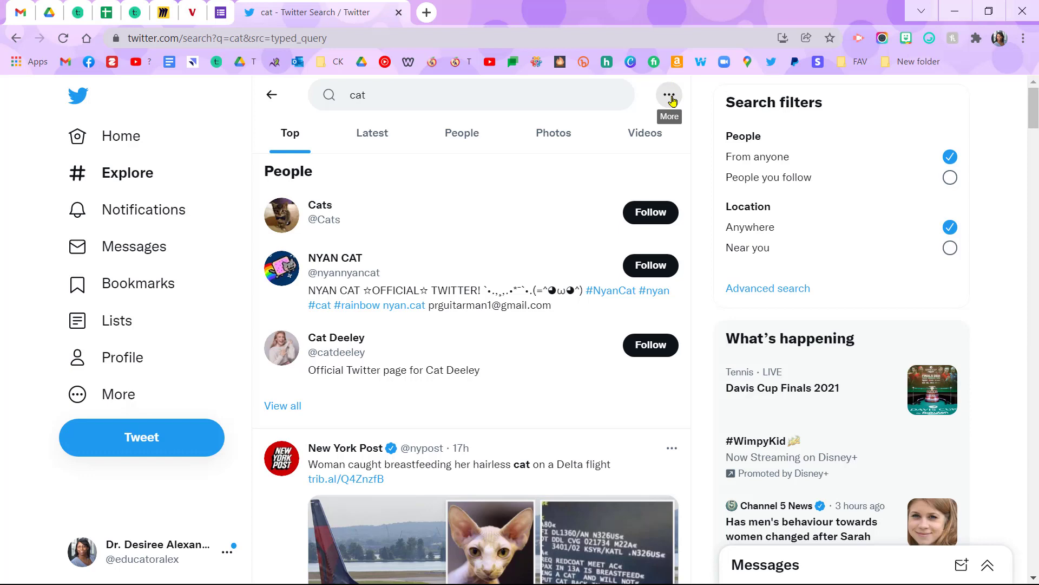
{"action": "left_click", "coordinate": [668, 94]}
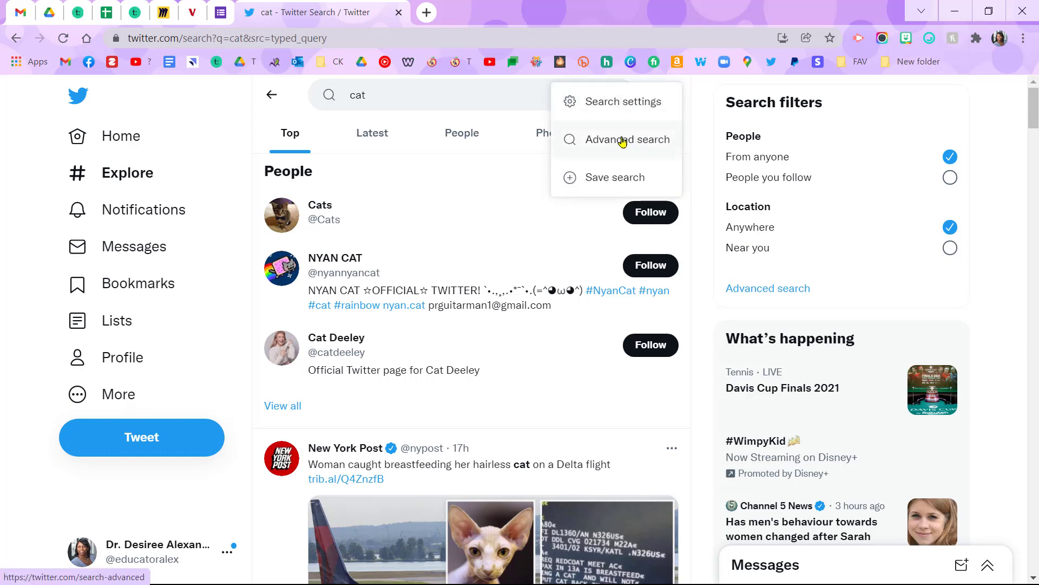
{"action": "left_click", "coordinate": [627, 139]}
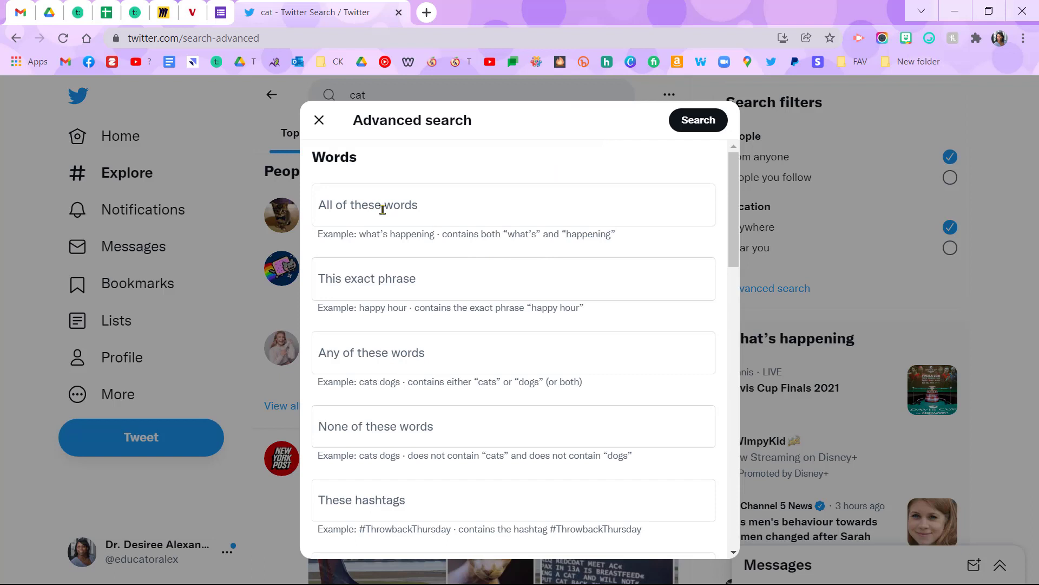
{"action": "left_click", "coordinate": [464, 205]}
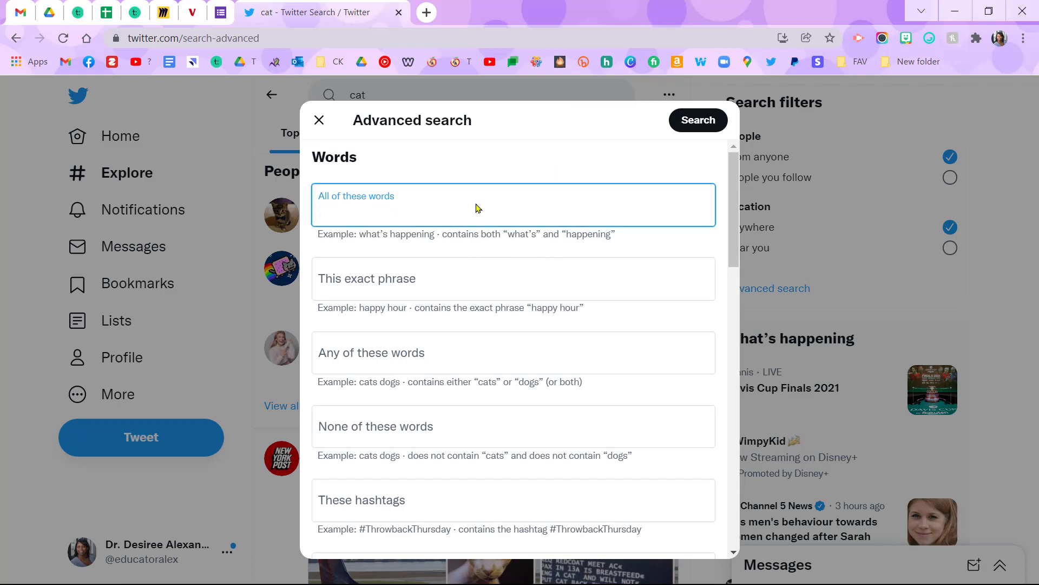
{"action": "type", "text": "#whyimo"}
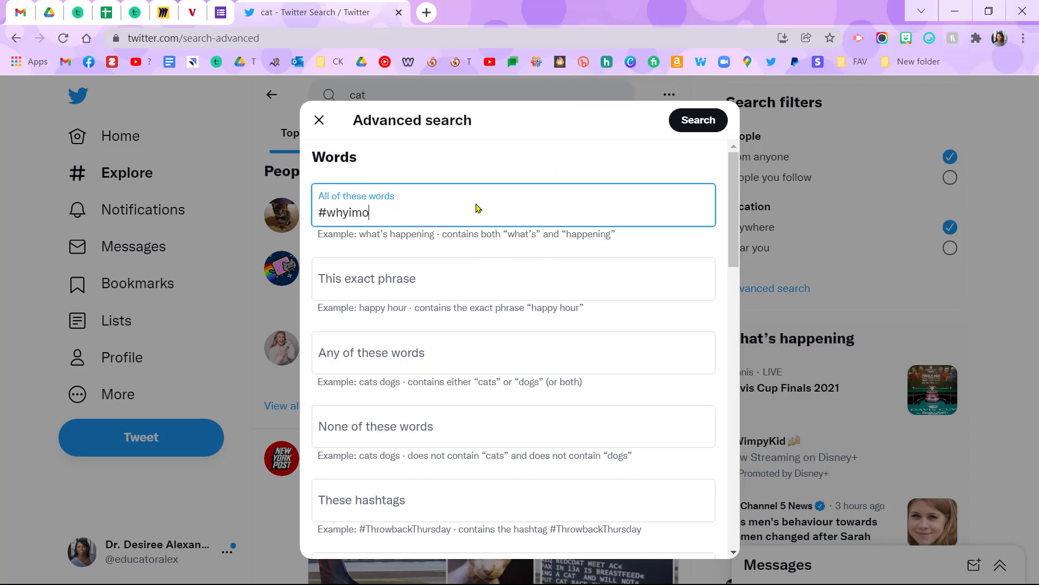
{"action": "type", "text": "te"}
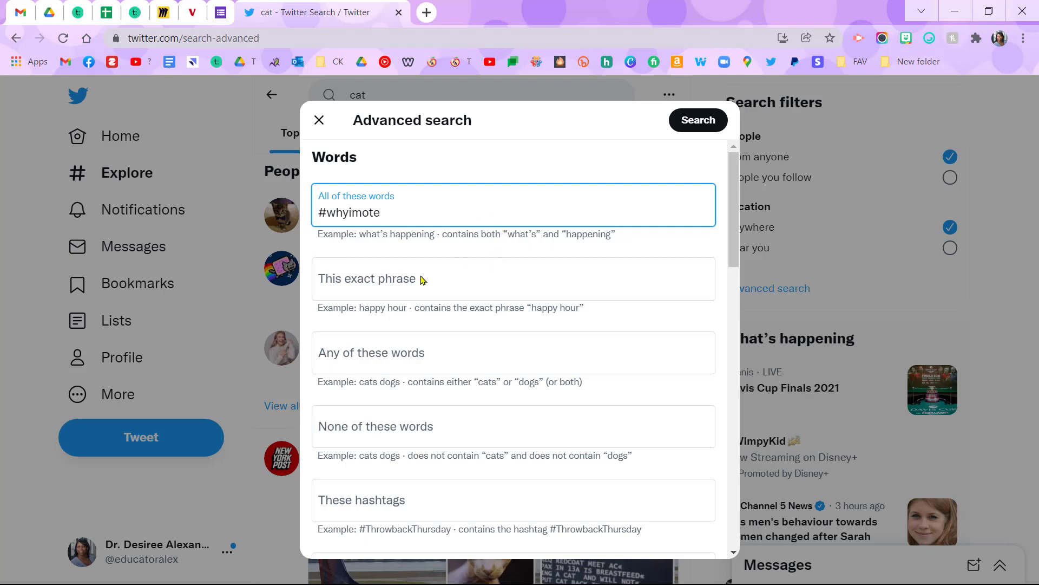
{"action": "scroll", "scroll_direction": "down", "scroll_amount": 3}
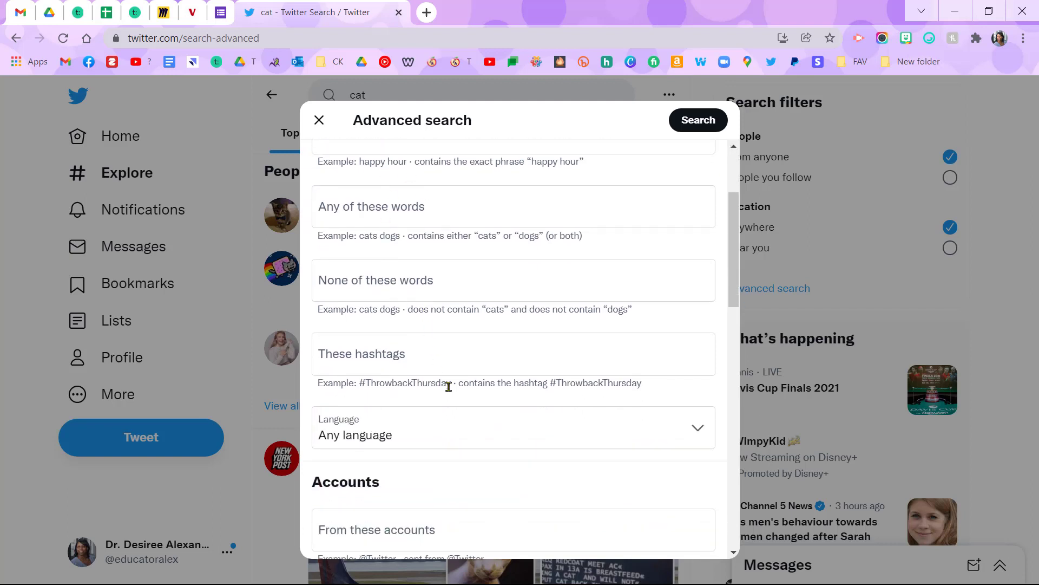
{"action": "scroll", "scroll_direction": "down", "scroll_amount": 3}
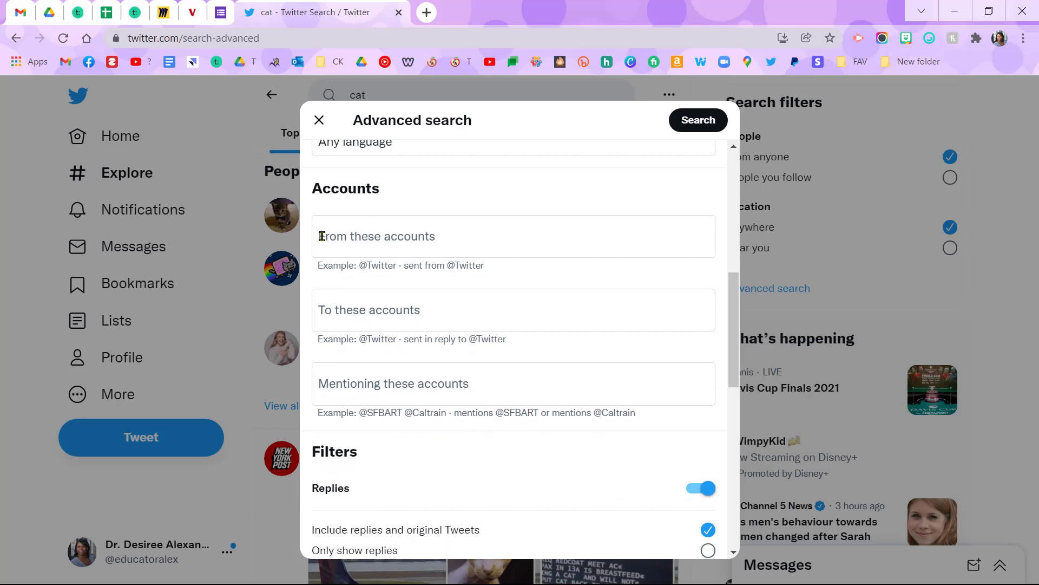
{"action": "left_click", "coordinate": [464, 236]}
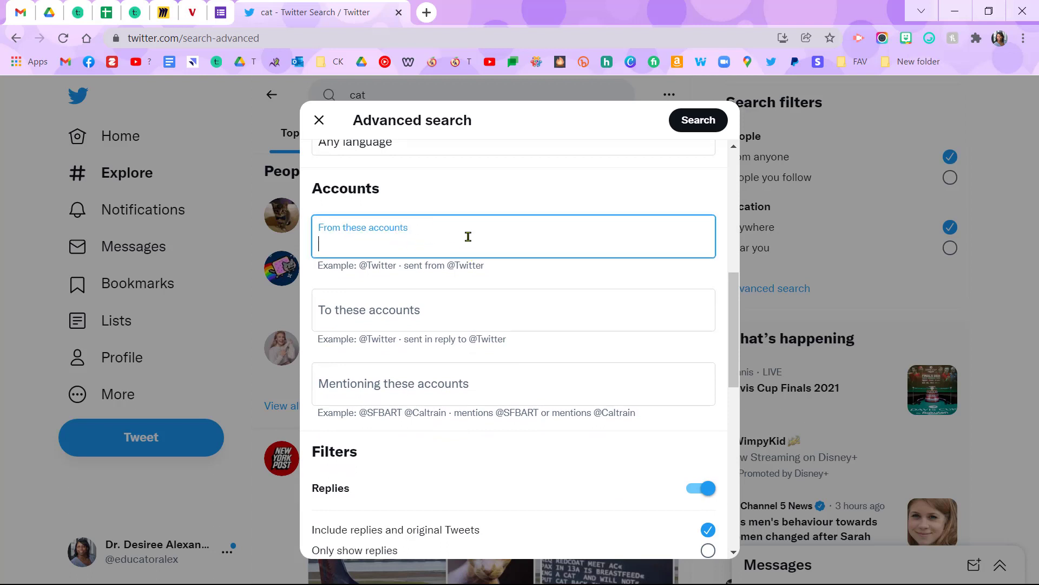
{"action": "type", "text": "@educa"}
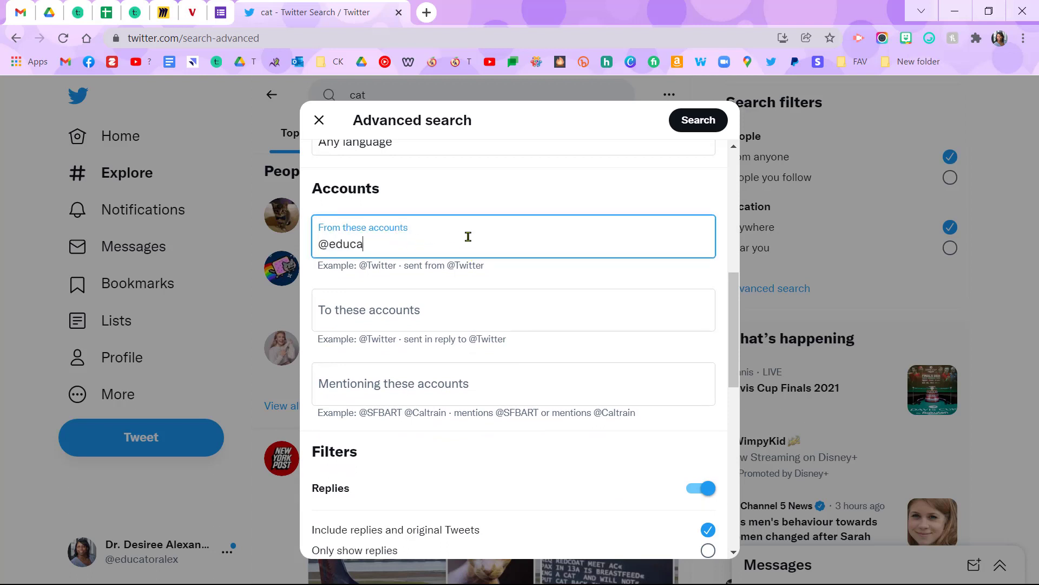
{"action": "type", "text": "toralex"}
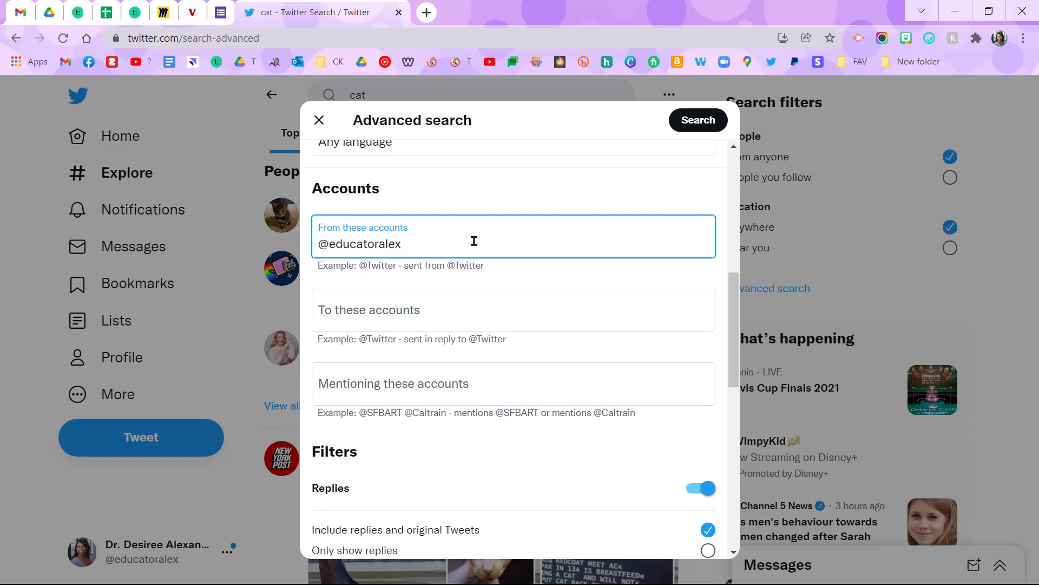
{"action": "left_click", "coordinate": [698, 121]}
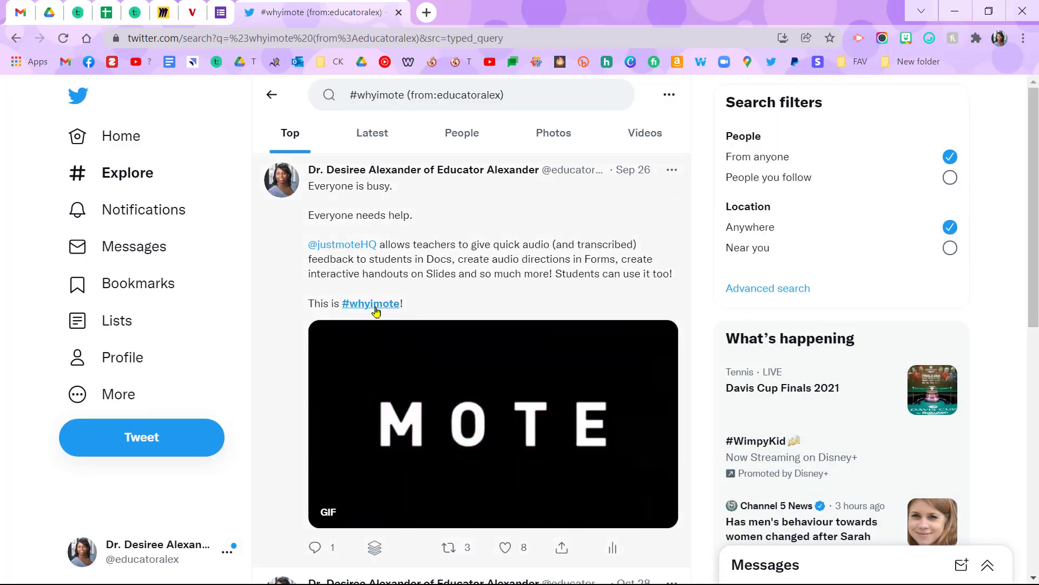
{"action": "scroll", "scroll_direction": "down", "scroll_amount": 3}
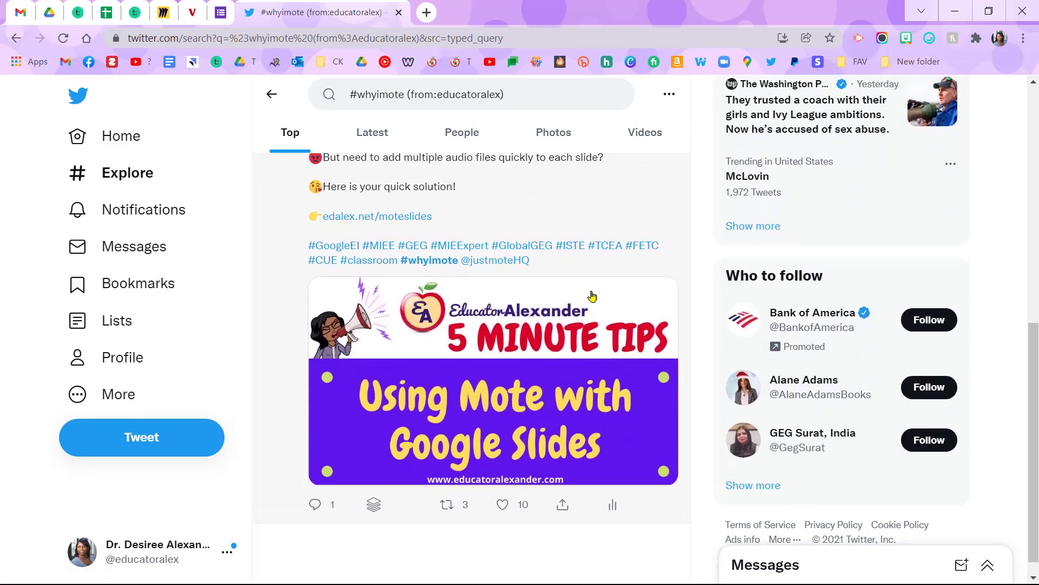